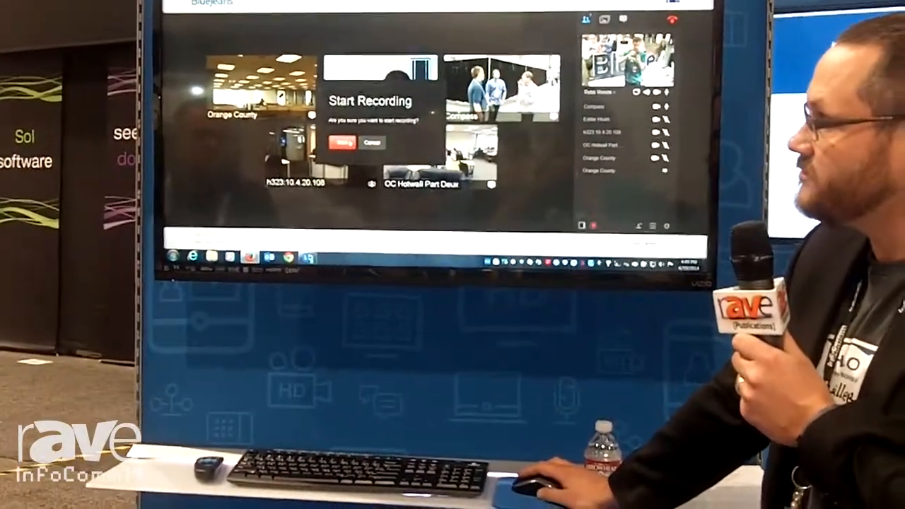
# Confirm Start in the Start Recording dialog so the multi-party call is recorded
pyautogui.click(342, 143)
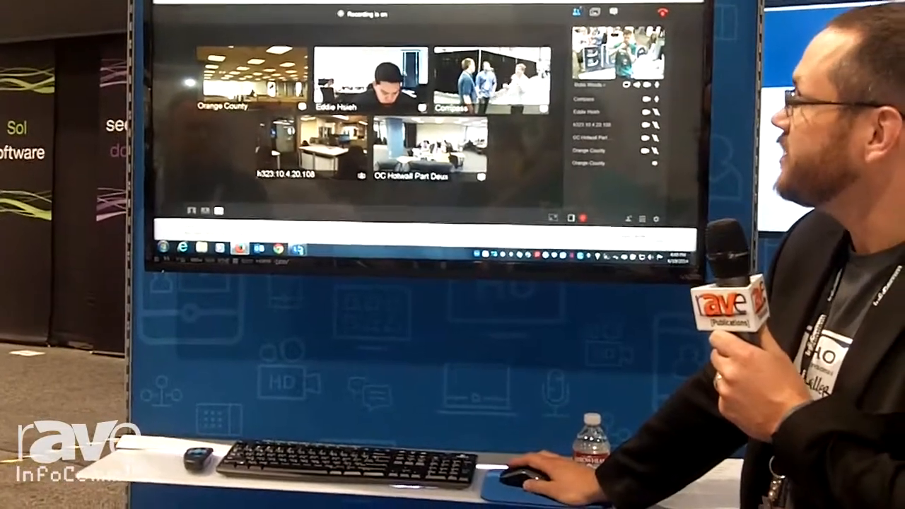